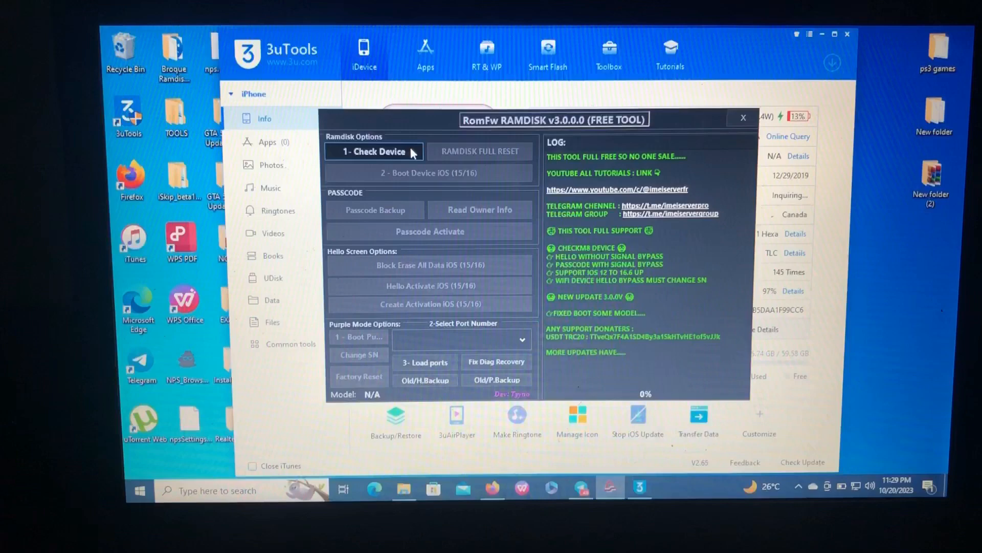
- Run Check Device on the normal-mode iPhone 8, acknowledge the notice and start Create Activation iOS (15/16)
click(372, 151)
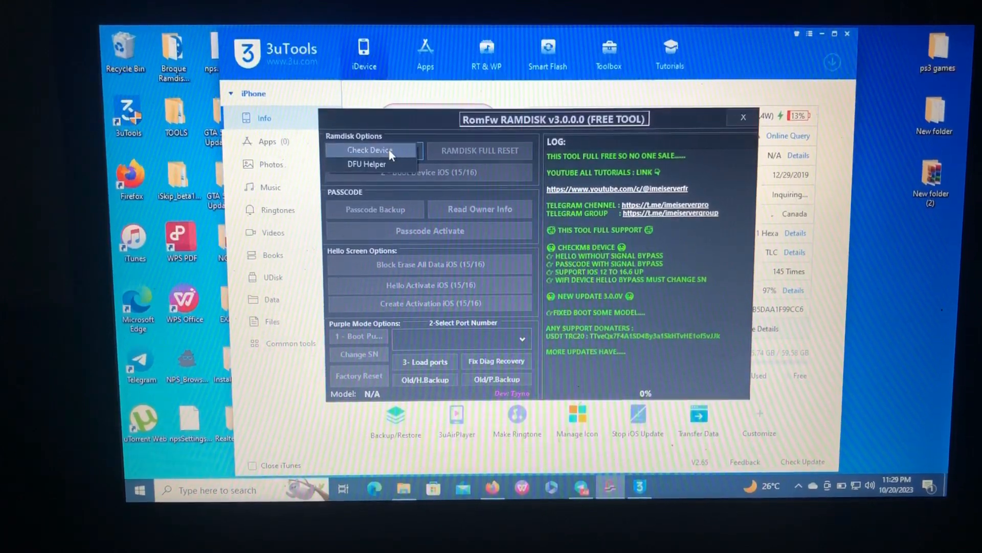
click(369, 150)
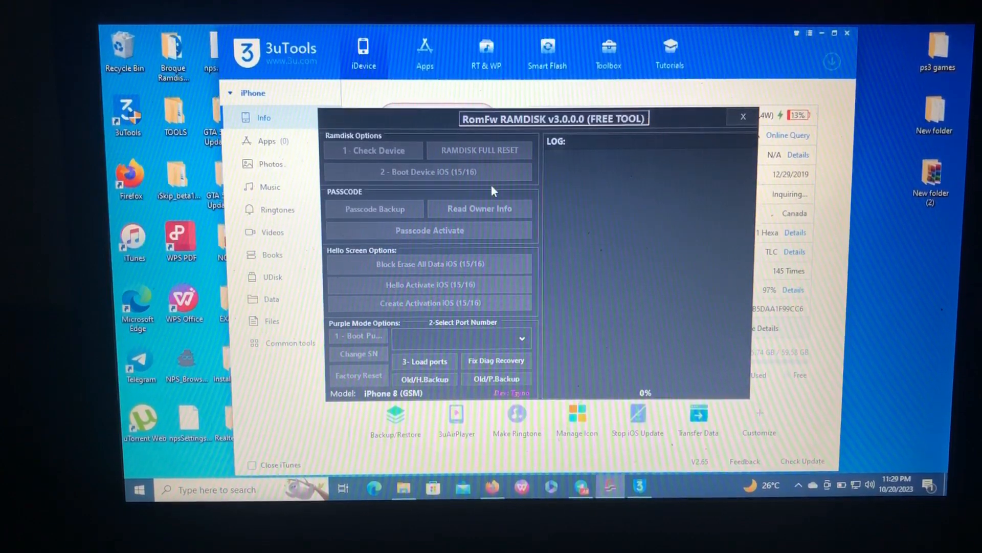
click(373, 149)
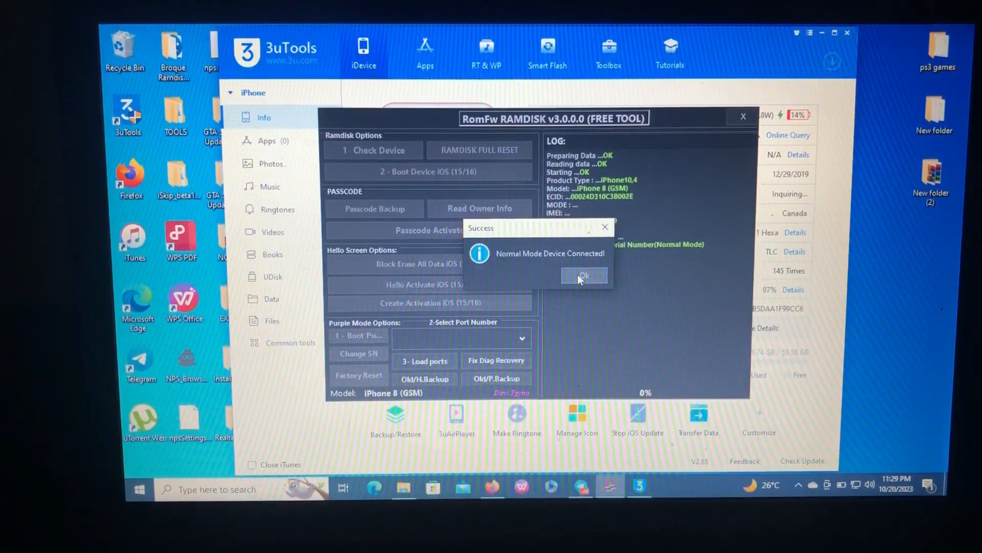
click(582, 275)
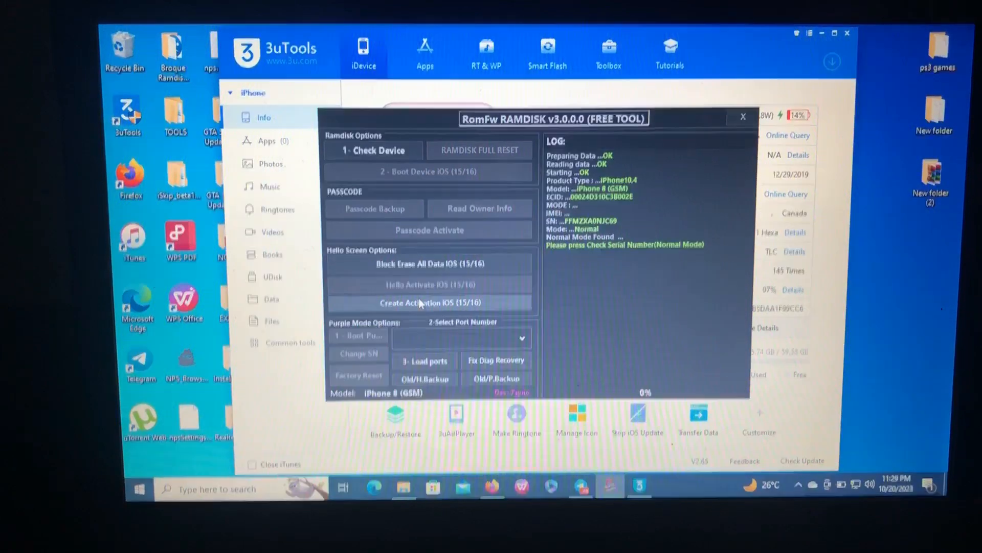
click(429, 303)
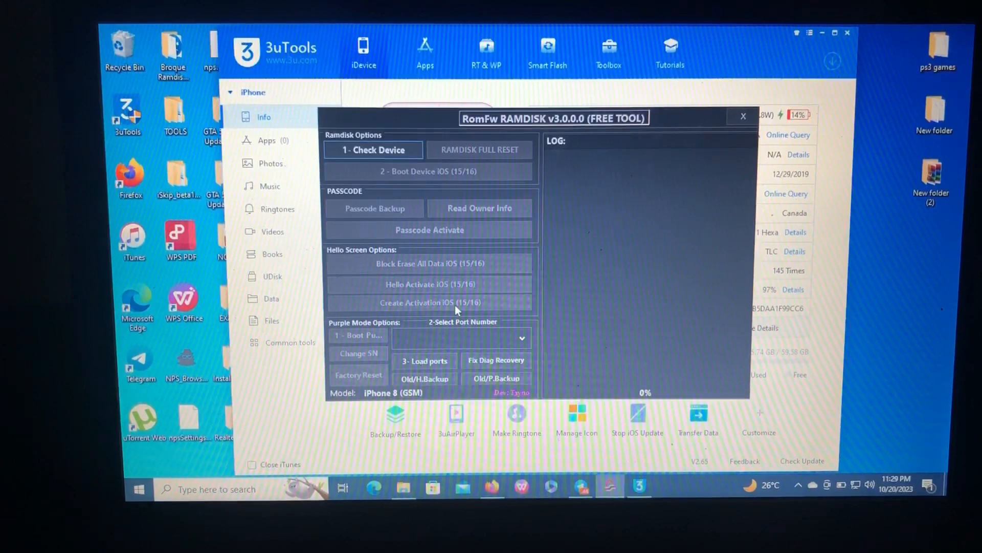
- Acknowledge the 'Activation File Created' success notice and return to Check Device for the PWNDFU stage
click(430, 303)
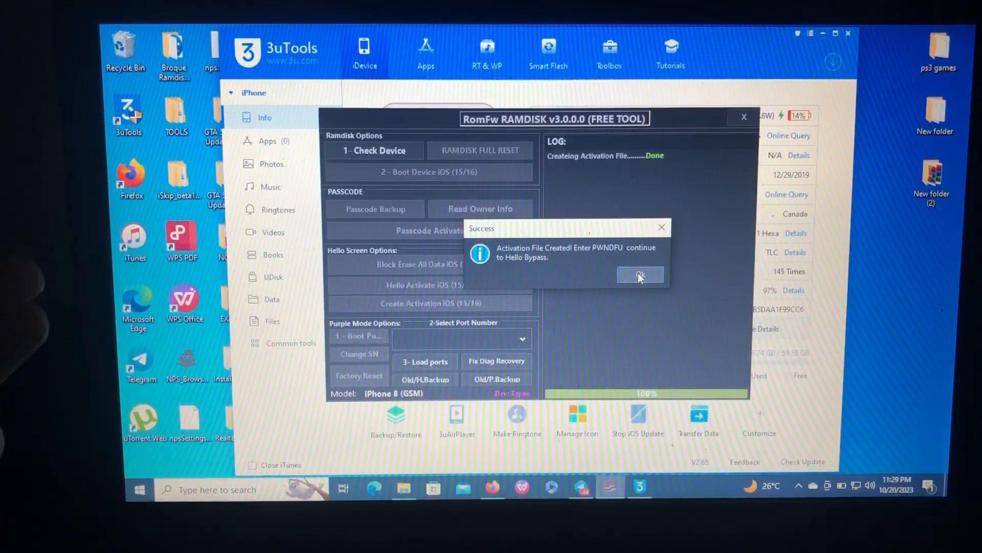
click(640, 275)
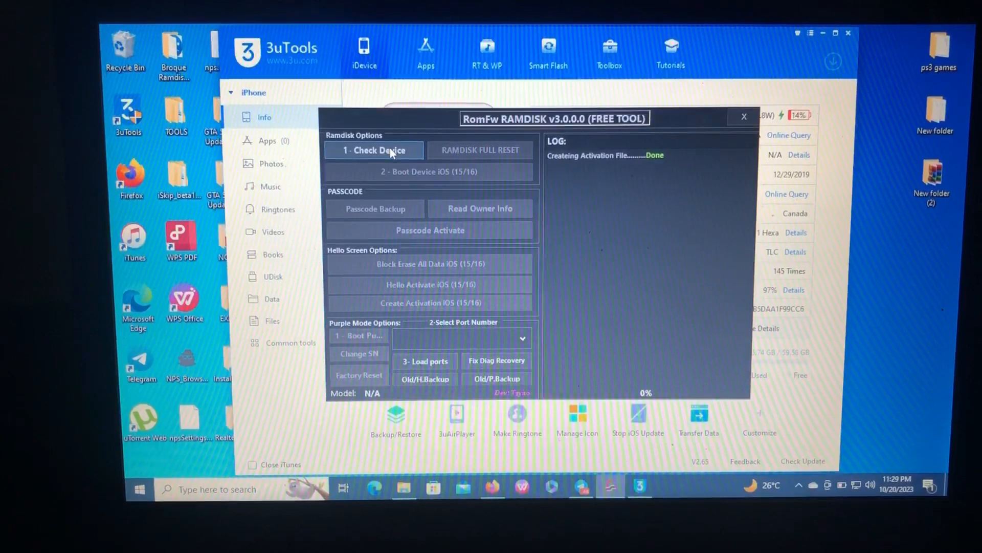
click(373, 150)
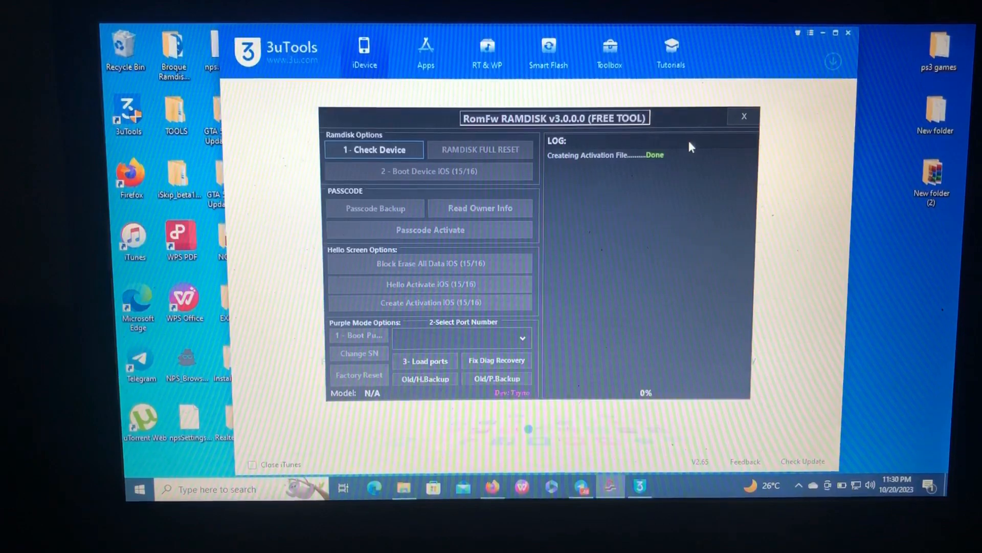
- Start the DFU Helper and follow the Side/Volume Down timing until the phone reaches DFU mode
click(744, 116)
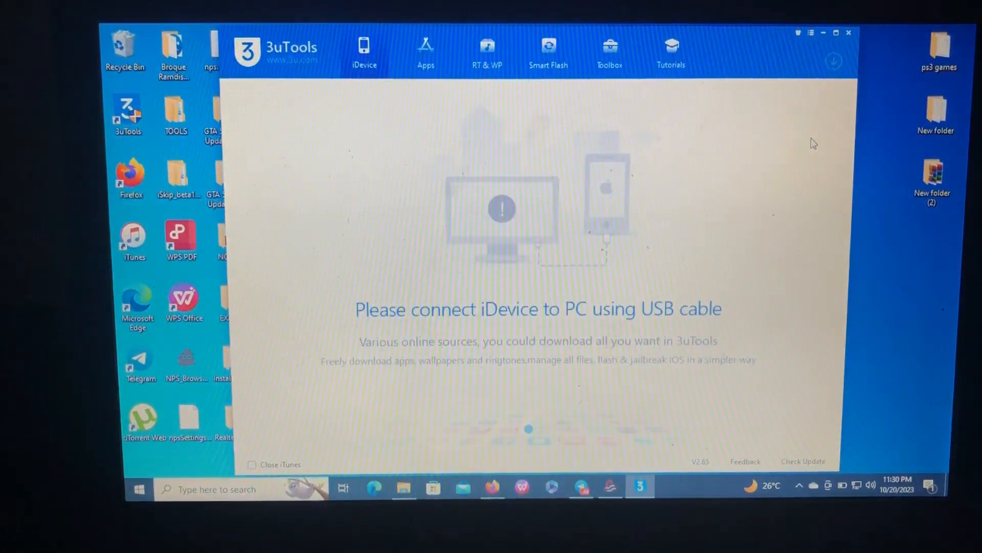
mouse_move(768, 189)
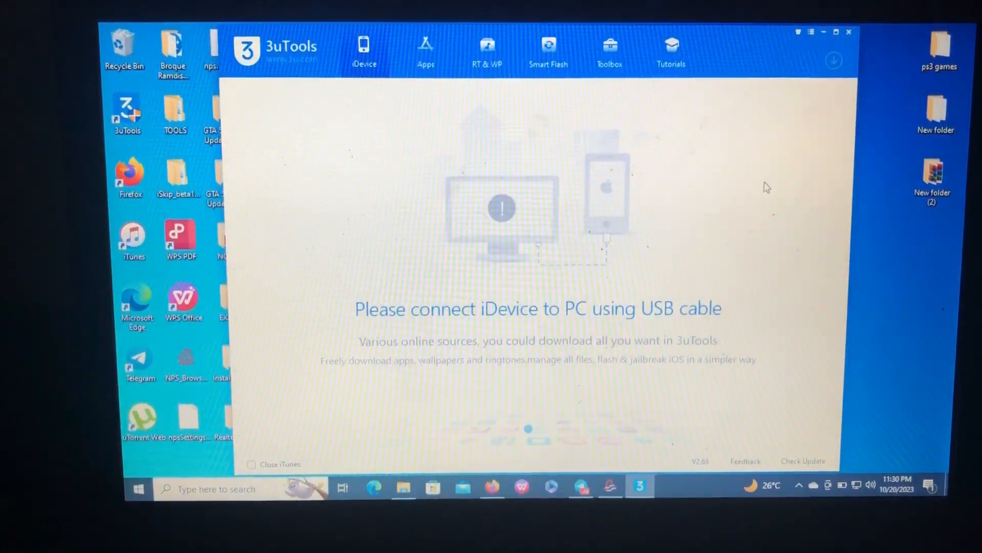
mouse_move(717, 269)
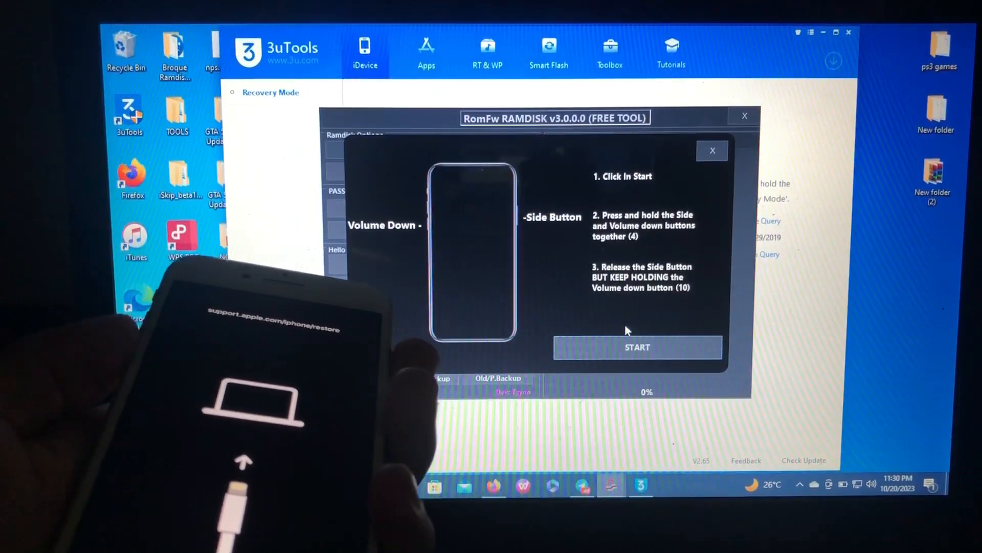
click(636, 347)
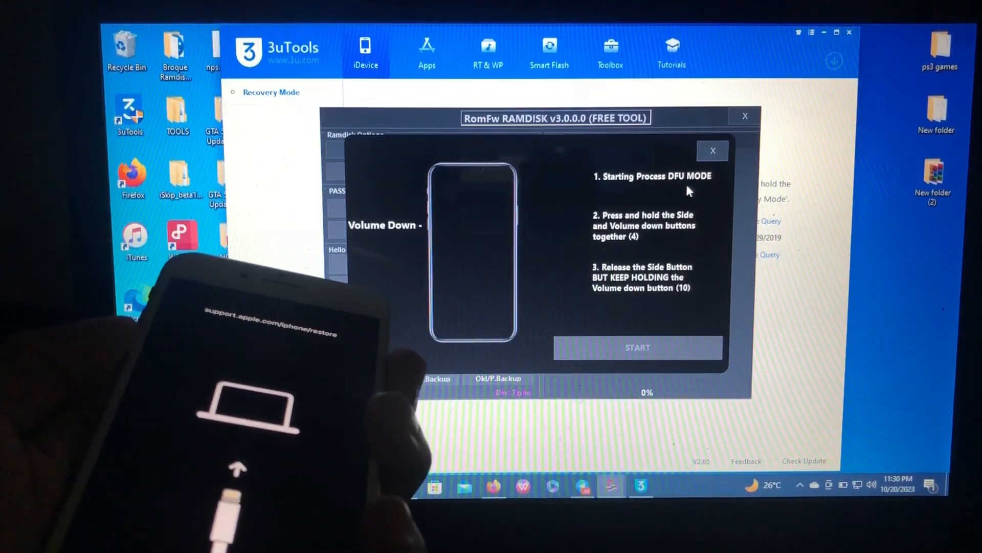
click(638, 347)
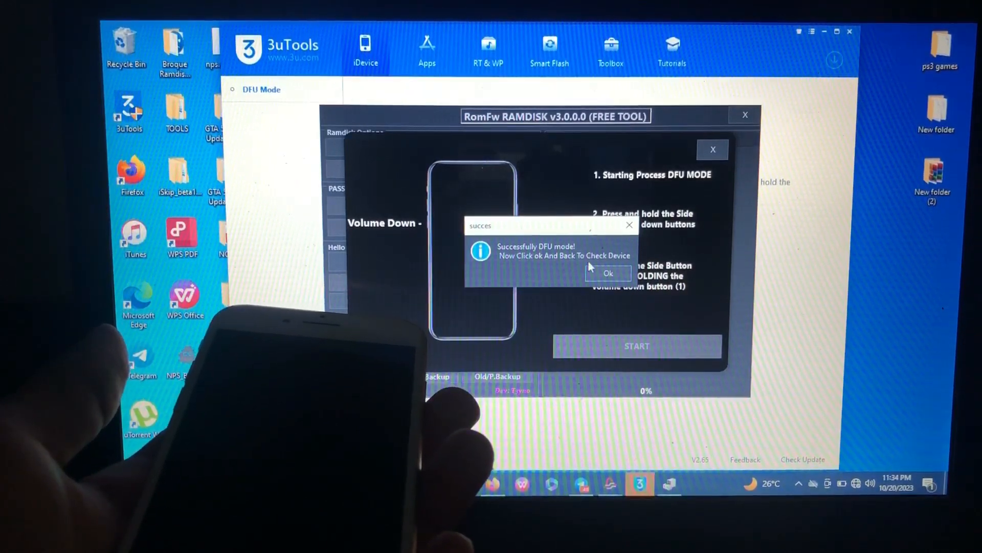
- Acknowledge the DFU and 'PWNED Device Connected' notices, then launch Boot Device iOS (15/16)
click(607, 273)
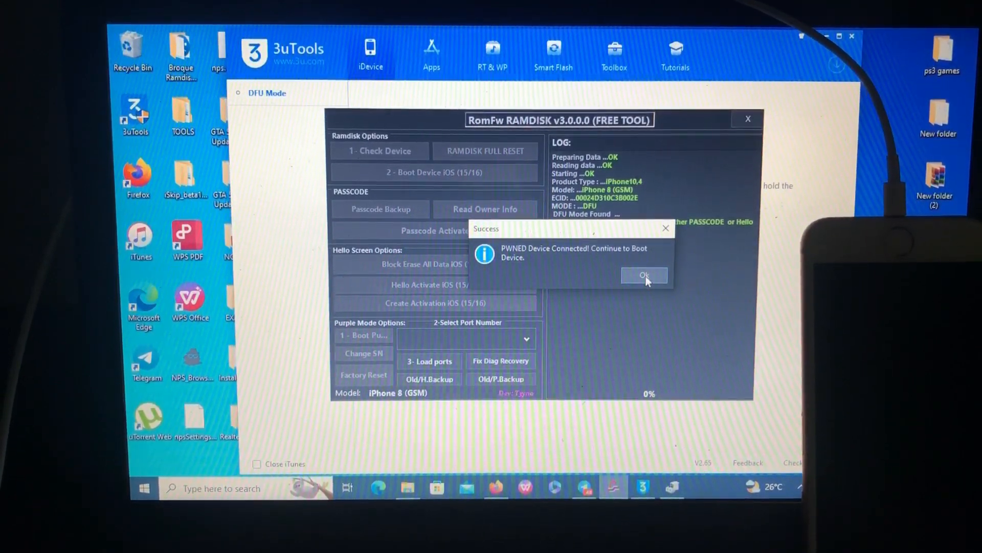
click(644, 275)
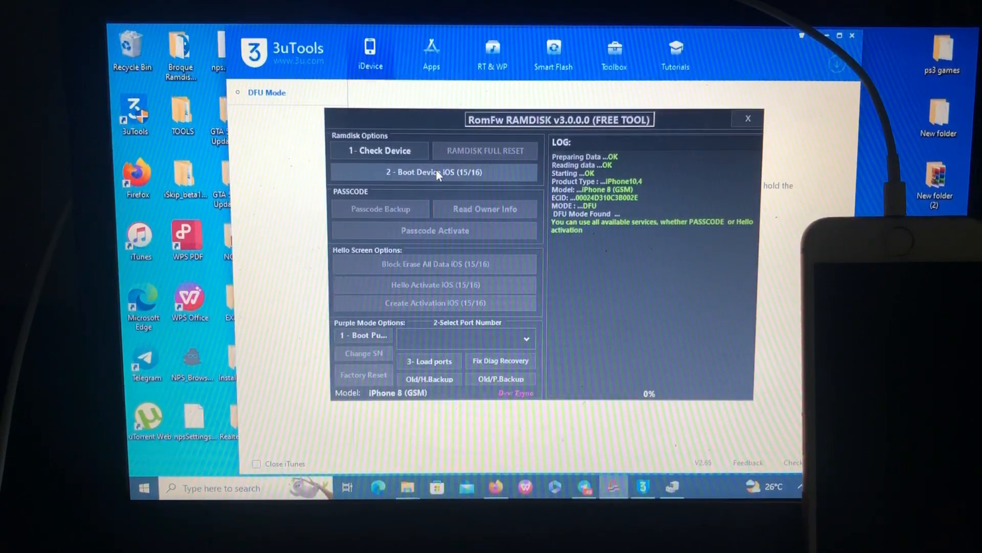
click(435, 172)
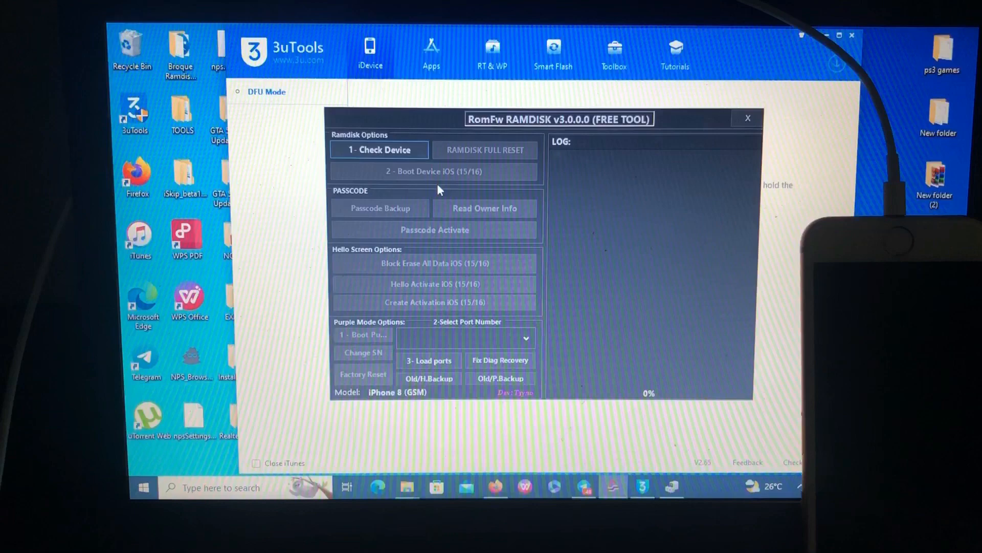
- Let Boot Device run the exploits and ramdisk boot until 'SSH Connection Working' appears
click(379, 150)
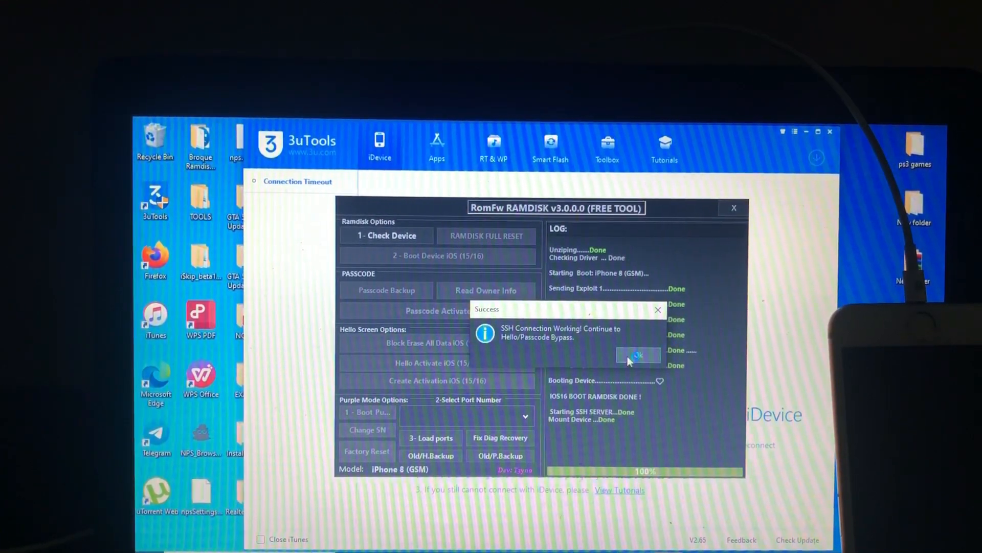
- Acknowledge the SSH success notice and launch Hello Activate iOS (15/16)
click(638, 355)
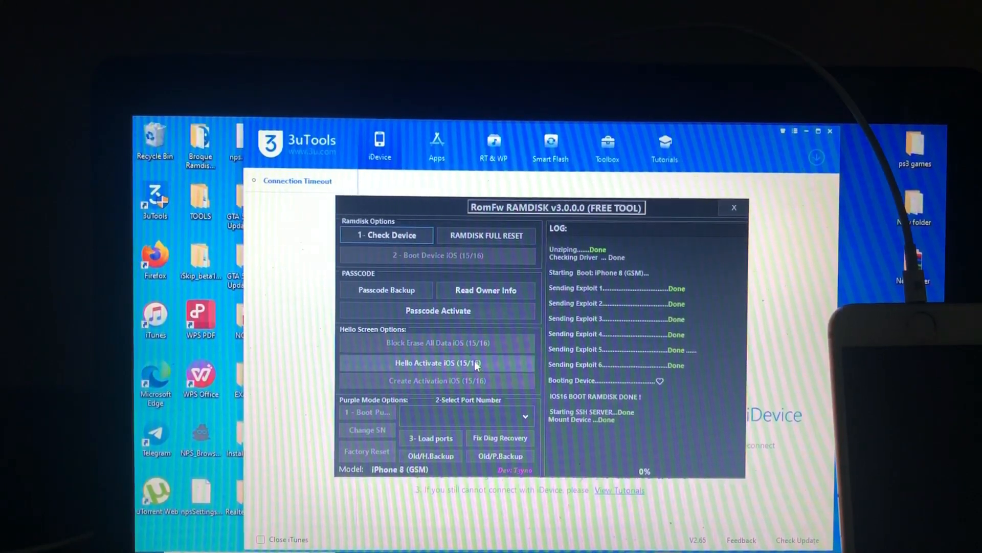
click(485, 290)
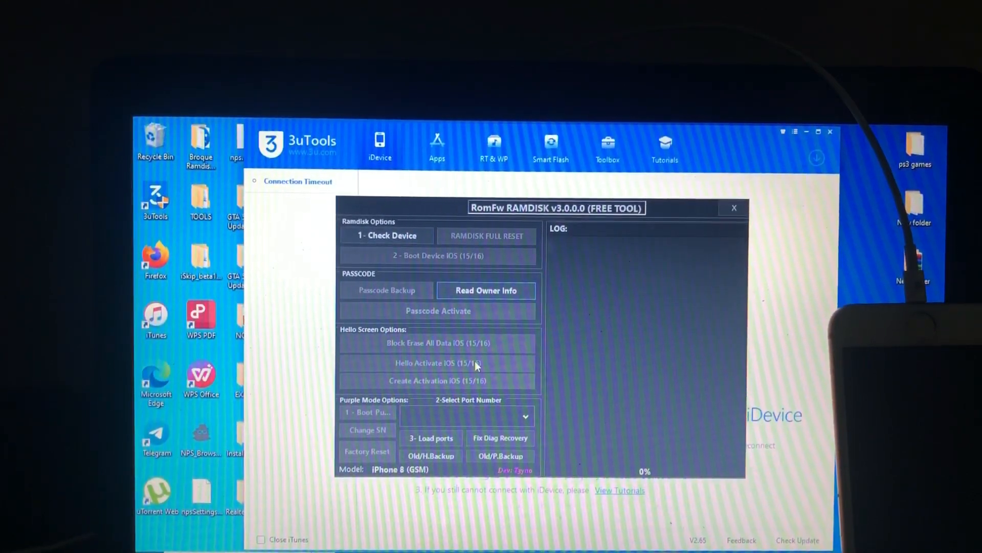